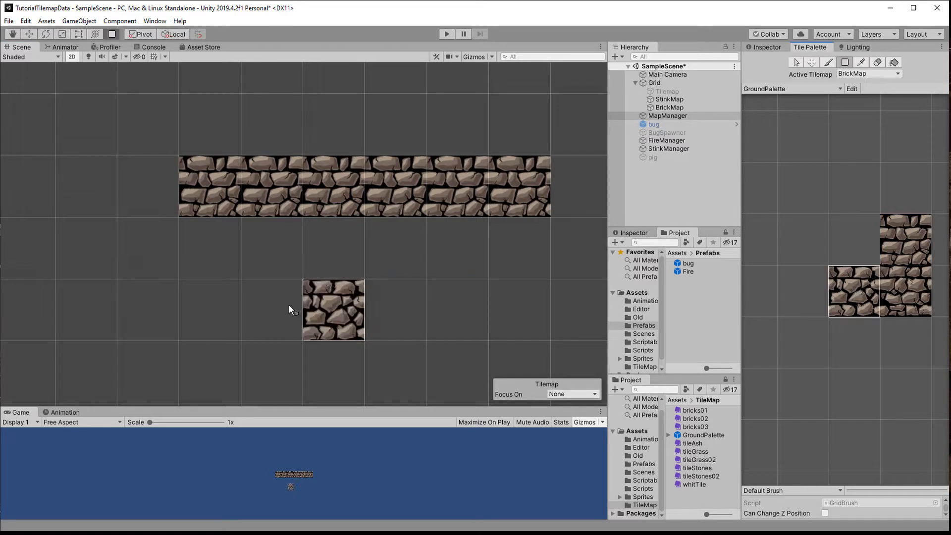
# - Paint a row of brick tiles across the tilemap and pick another brick tile
pyautogui.moveTo(334, 309); pyautogui.dragTo(200, 249)
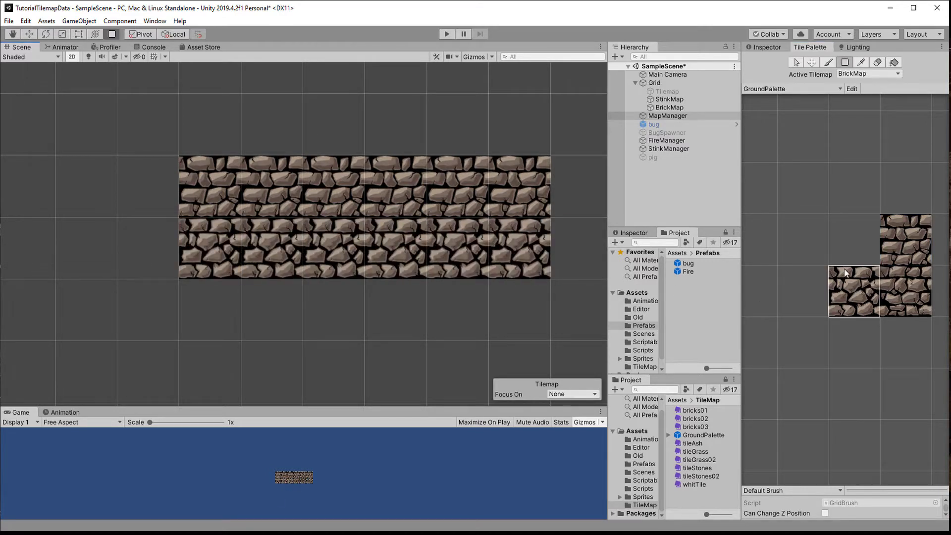
pyautogui.click(273, 312)
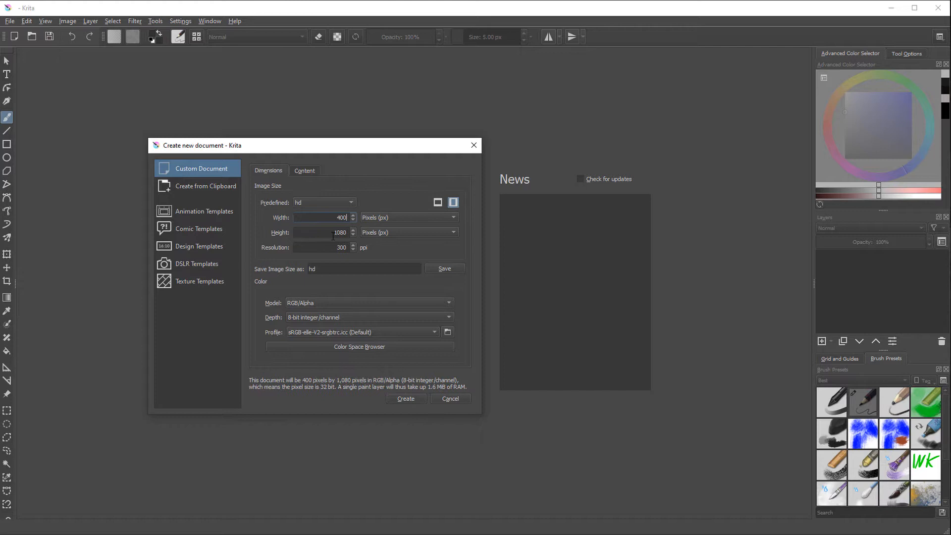
# - Enter 400 px for the new image size in the Custom Document dialog
pyautogui.write('40')
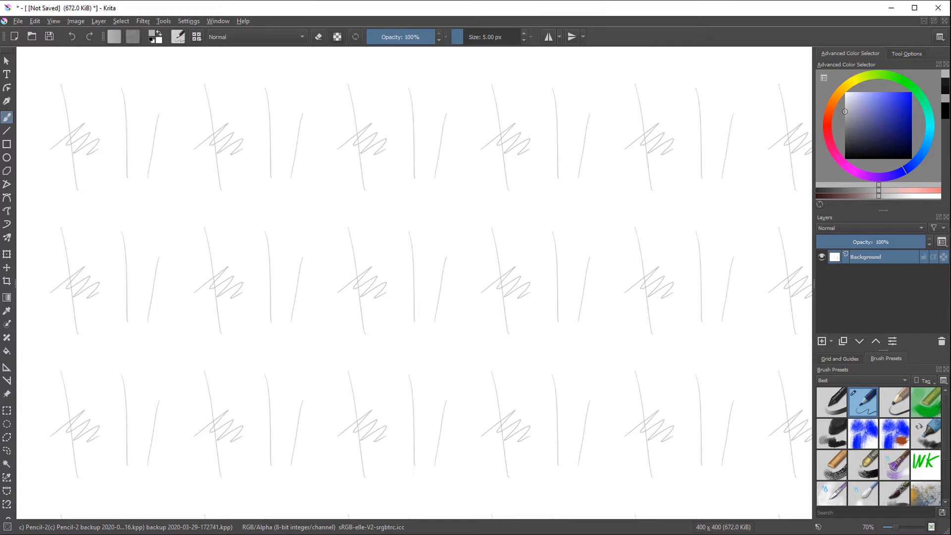
# - Erase the test strokes, add Layer 1 above the background and fill it black
pyautogui.moveTo(292, 211); pyautogui.dragTo(436, 358)
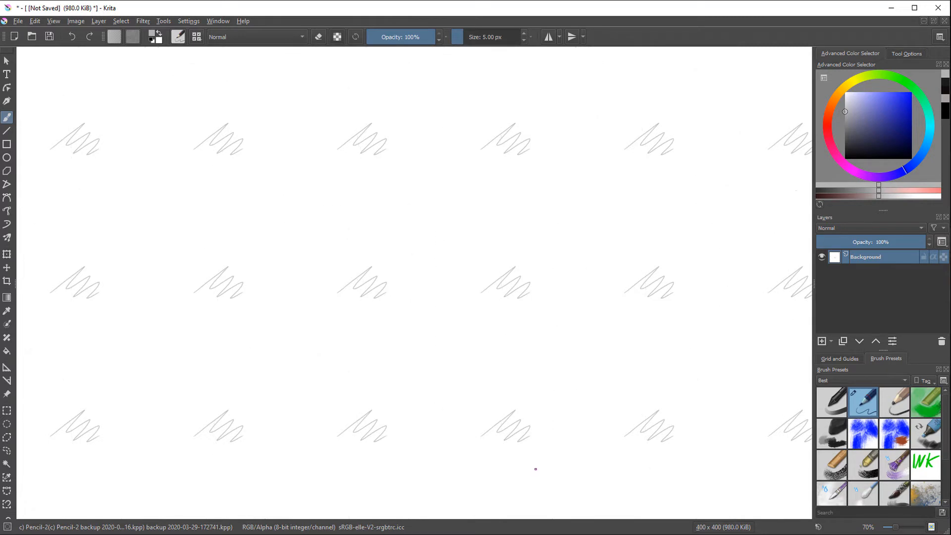
pyautogui.click(822, 341)
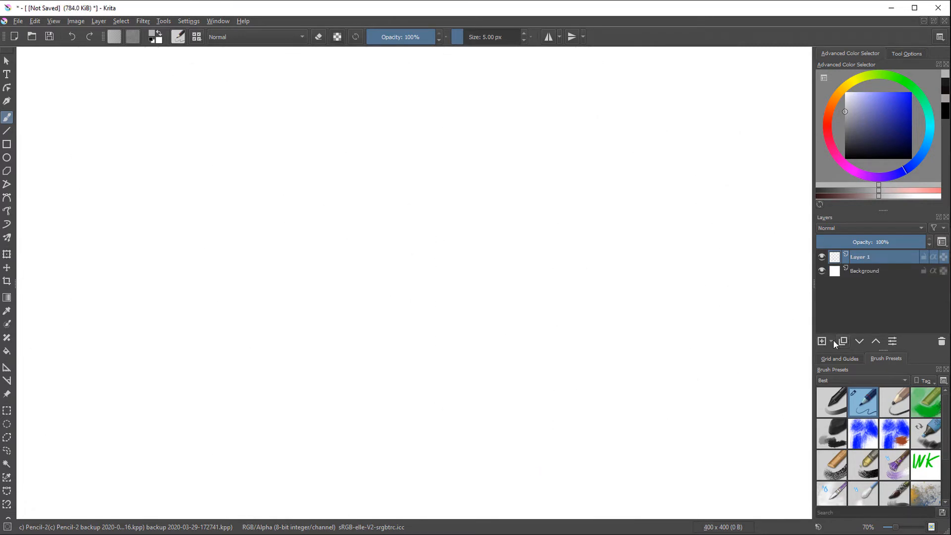
pyautogui.moveTo(292, 211); pyautogui.dragTo(437, 357)
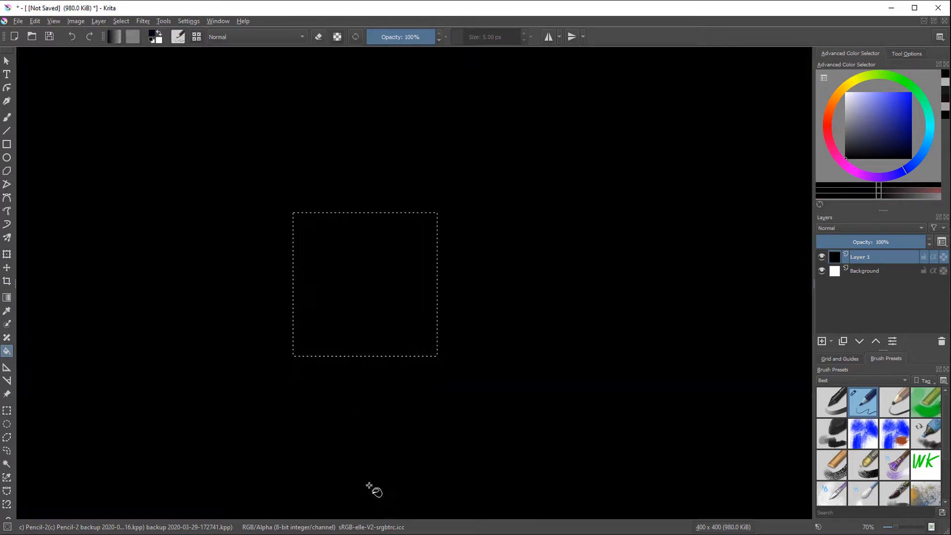
# - Show the grid from the Grid and Guides docker and raise its spacing to nearly 50 px
pyautogui.click(839, 357)
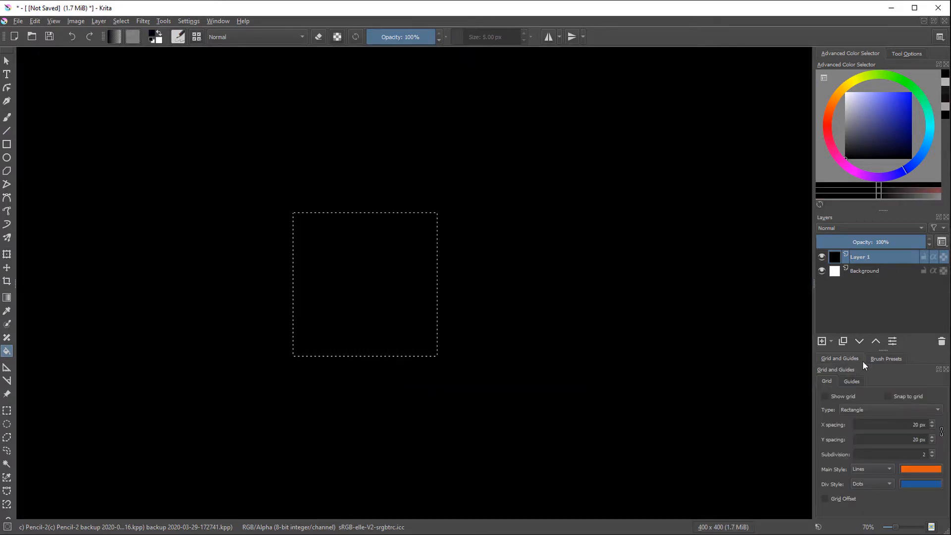
pyautogui.click(824, 396)
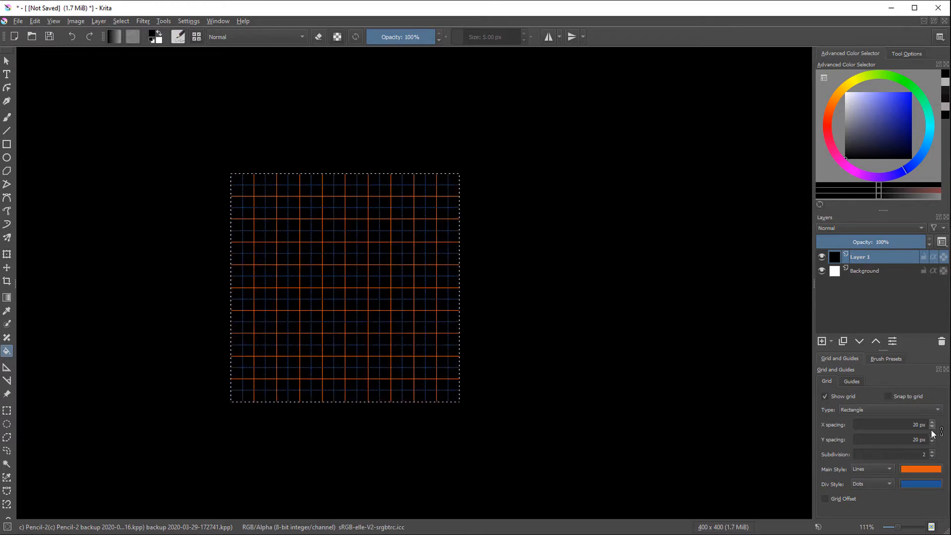
pyautogui.click(933, 437)
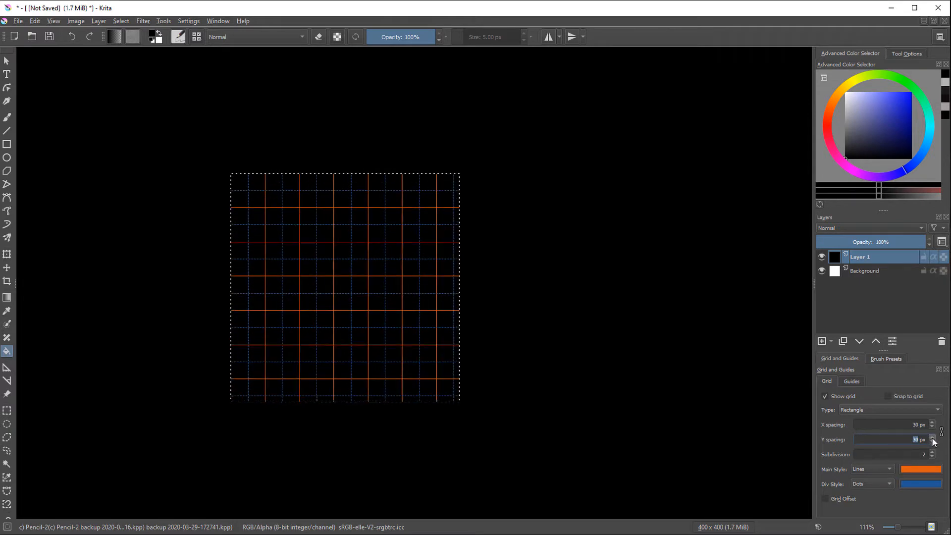
pyautogui.click(933, 438)
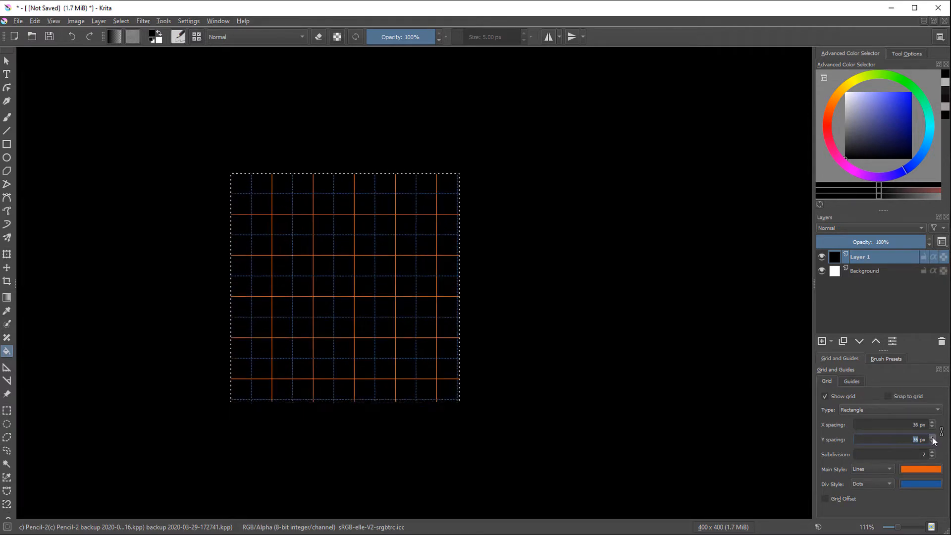
pyautogui.click(933, 438)
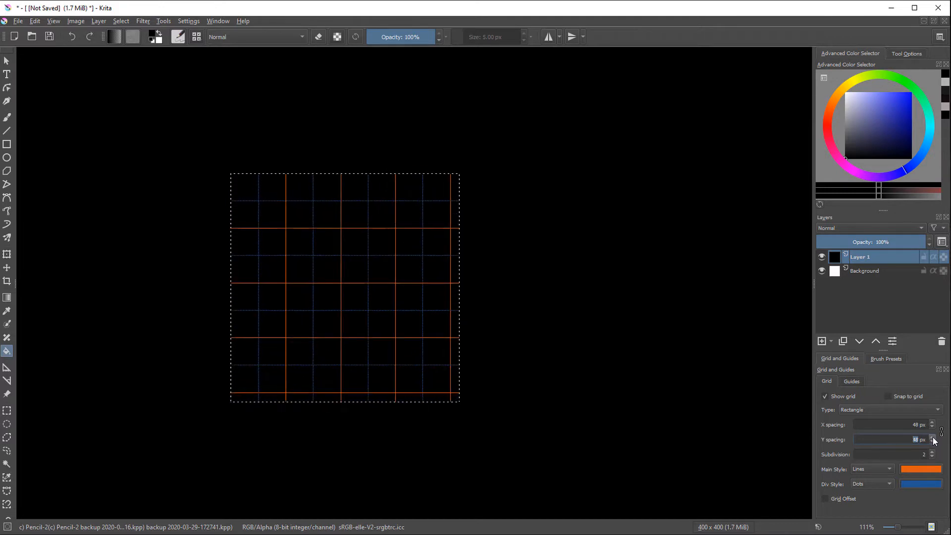
pyautogui.click(932, 437)
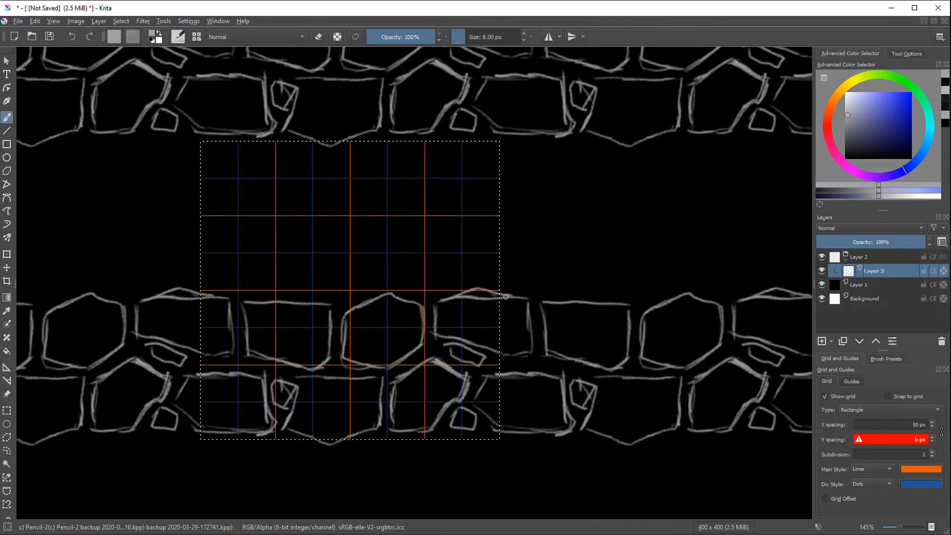
# - Zoom the canvas and choose an ink brush from the Brush Presets for the outlines
pyautogui.scroll(-3)
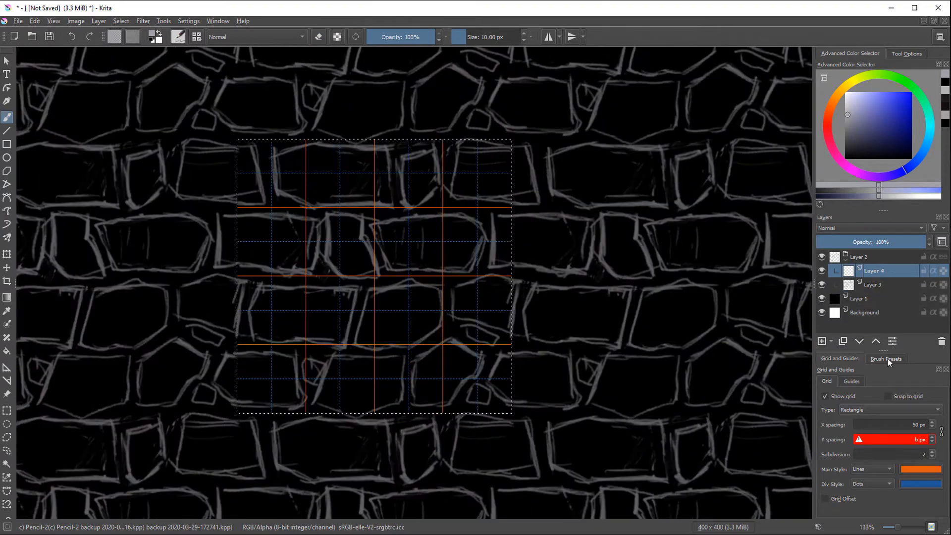
pyautogui.click(886, 359)
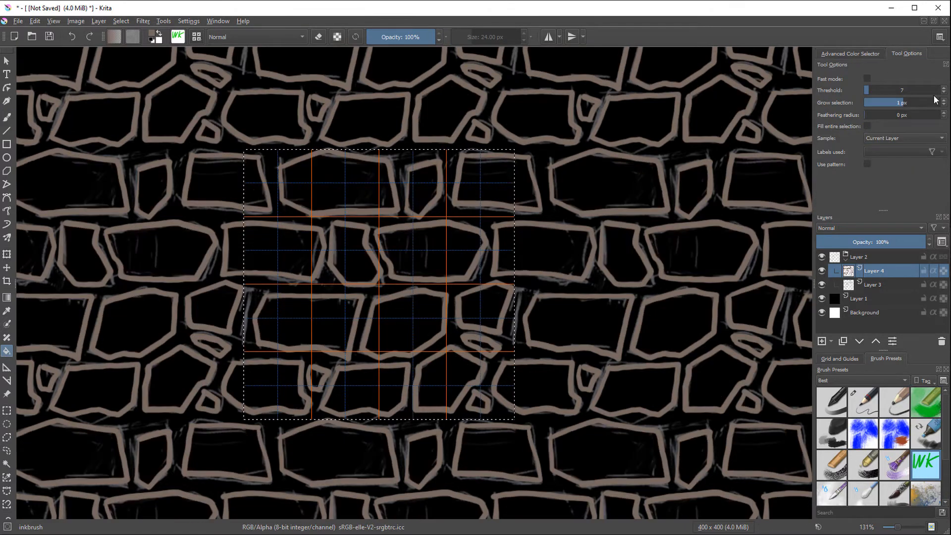
pyautogui.click(850, 53)
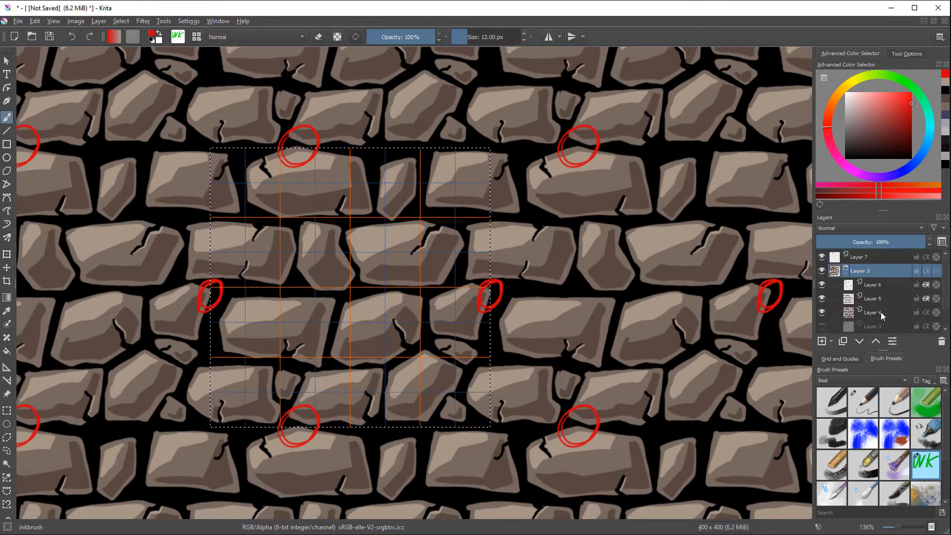
# - Select a different layer to shade the stones on
pyautogui.click(872, 284)
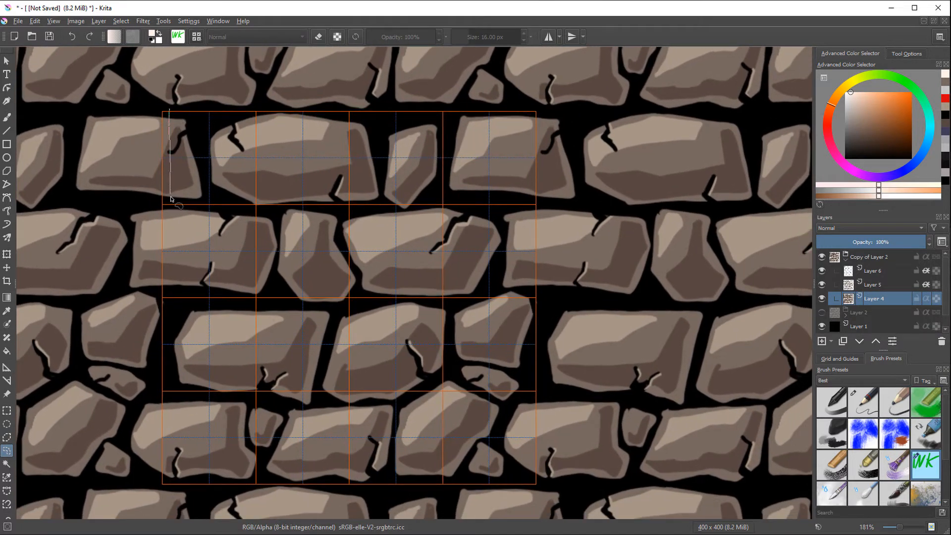
# - Trace a freehand selection down the tile's left edge and along its bottom
pyautogui.moveTo(172, 200); pyautogui.dragTo(178, 483)
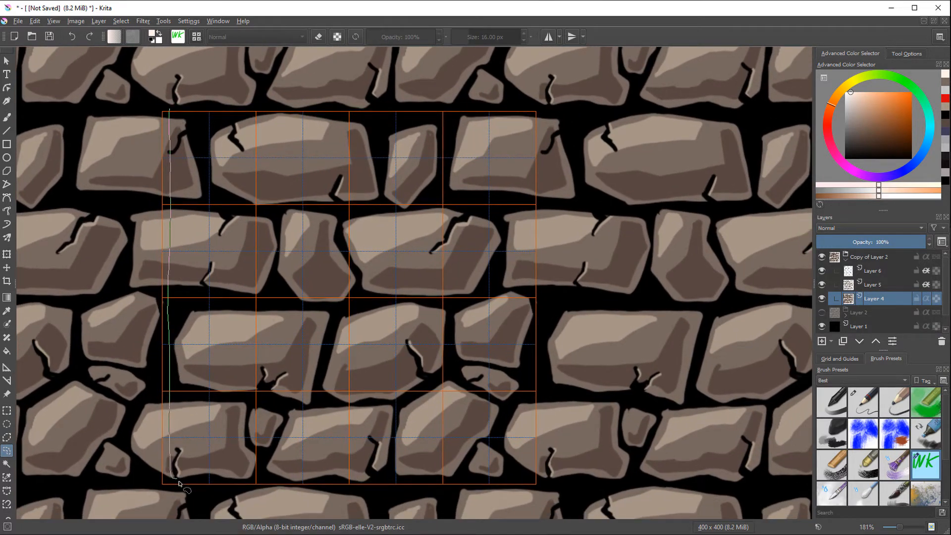
pyautogui.moveTo(176, 482); pyautogui.dragTo(315, 486)
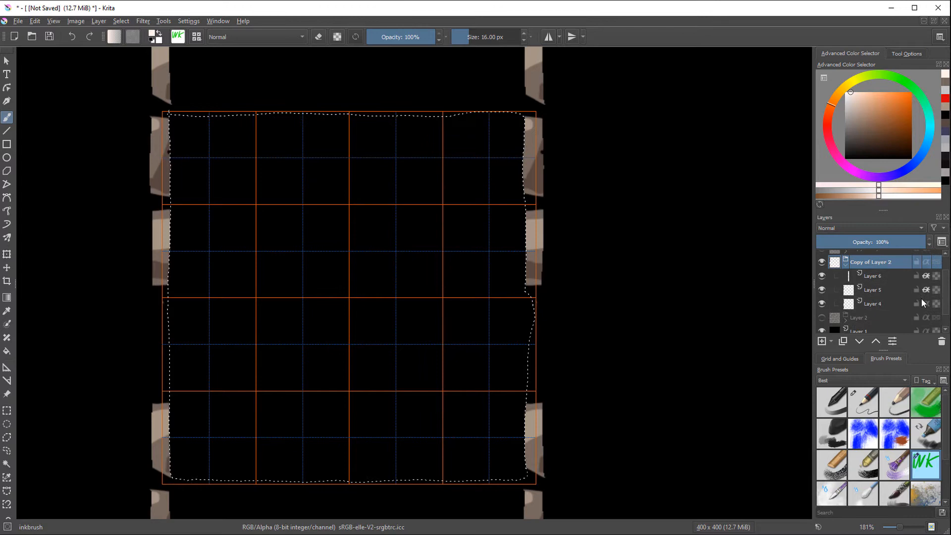
# - Sketch new stones on one layer and ink their outlines on the layer above
pyautogui.click(822, 340)
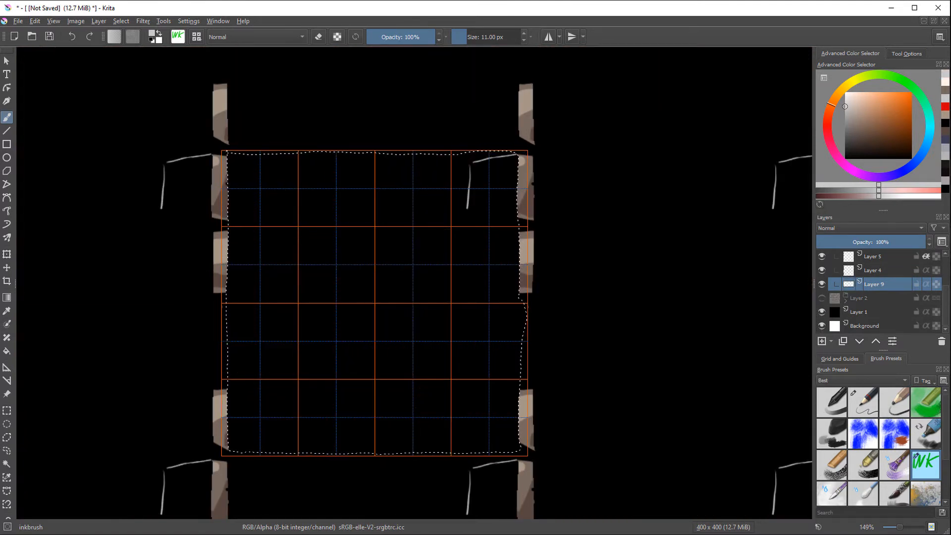
pyautogui.click(823, 301)
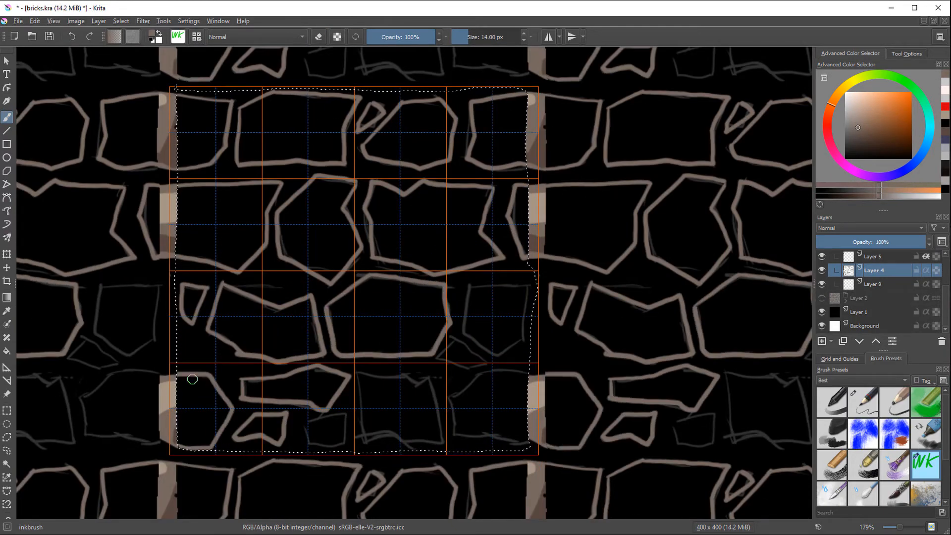
pyautogui.scroll(-3)
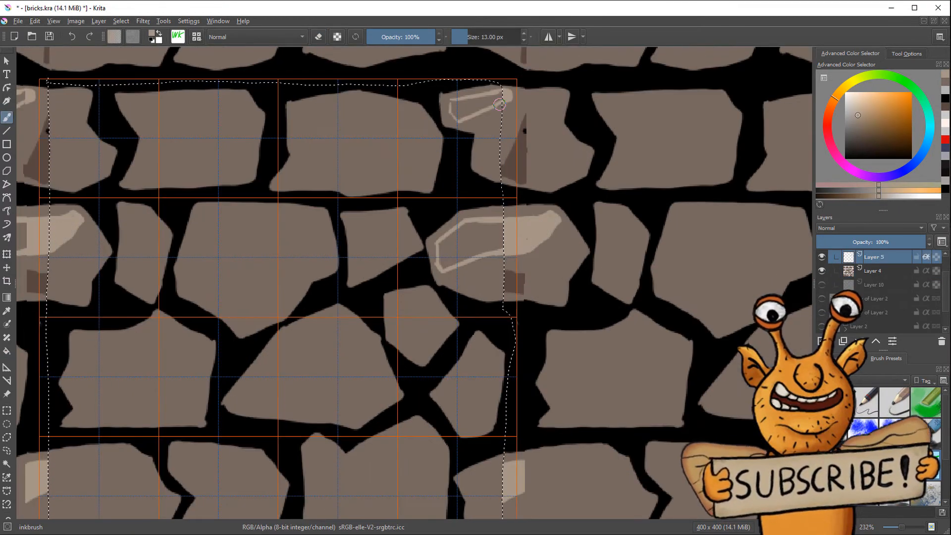
pyautogui.scroll(-3)
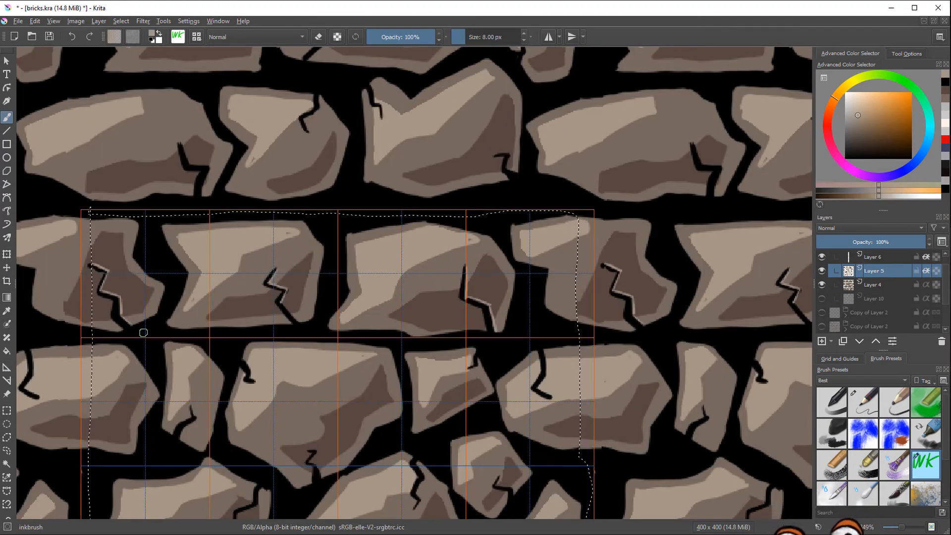
# - Scale the whole image down to 100 by 100 pixels
pyautogui.click(75, 20)
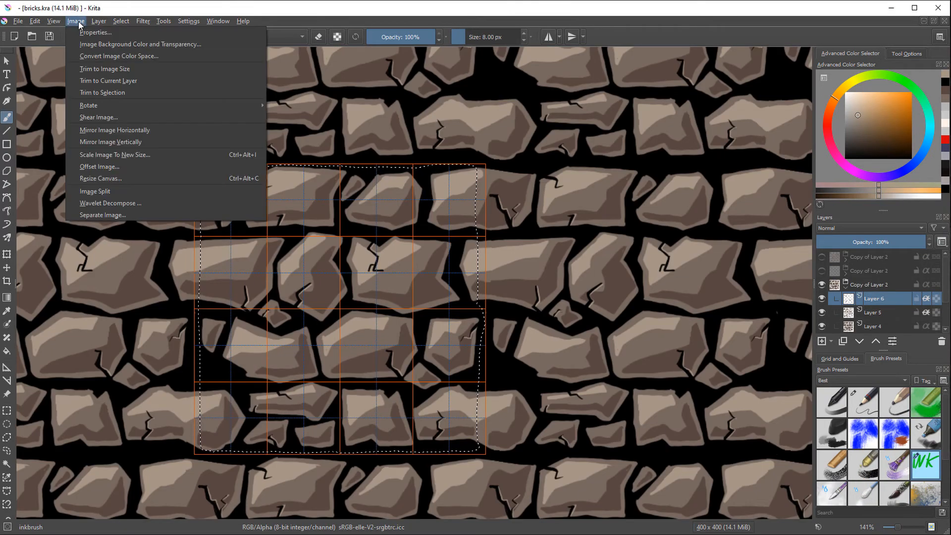
pyautogui.click(115, 154)
pyautogui.write('100')
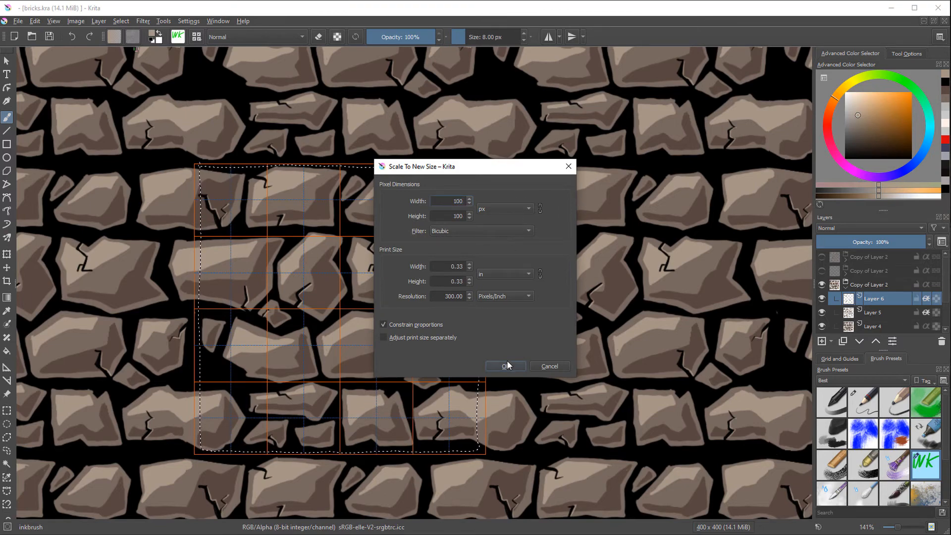
pyautogui.click(505, 366)
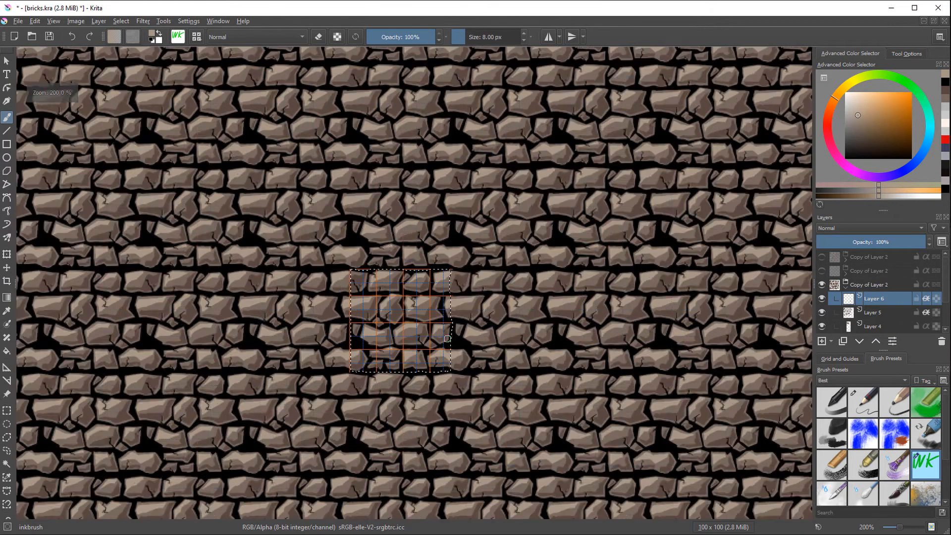
# - Deselect the tile selection and hide the grid overlay
pyautogui.click(121, 21)
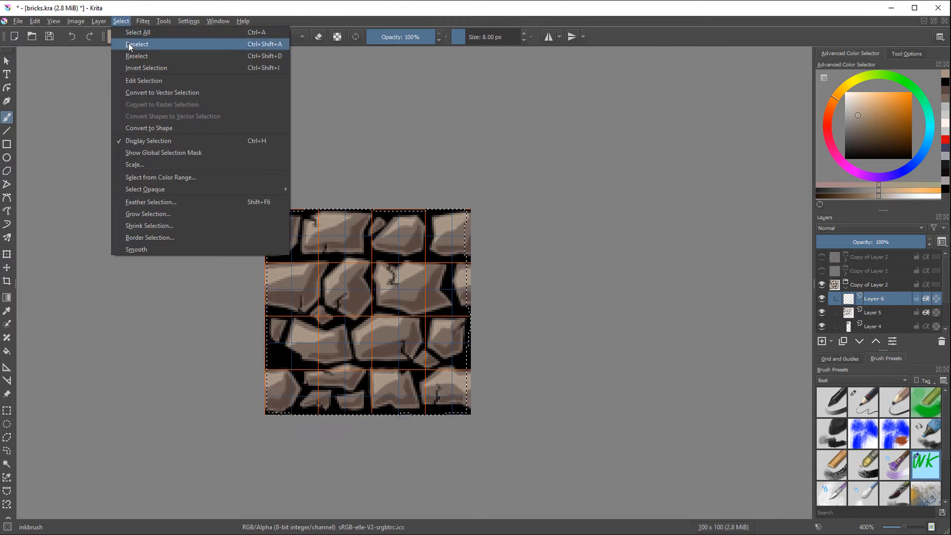
pyautogui.click(137, 44)
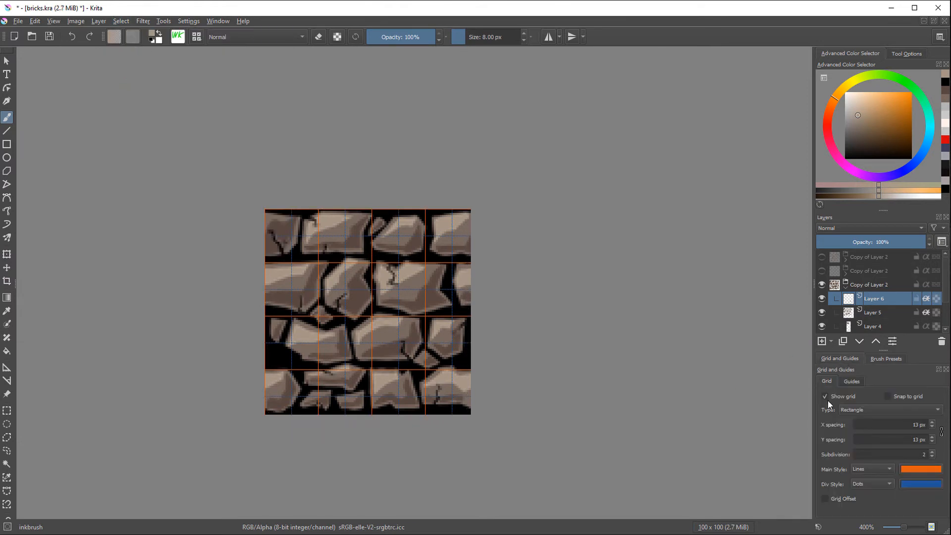
pyautogui.click(826, 396)
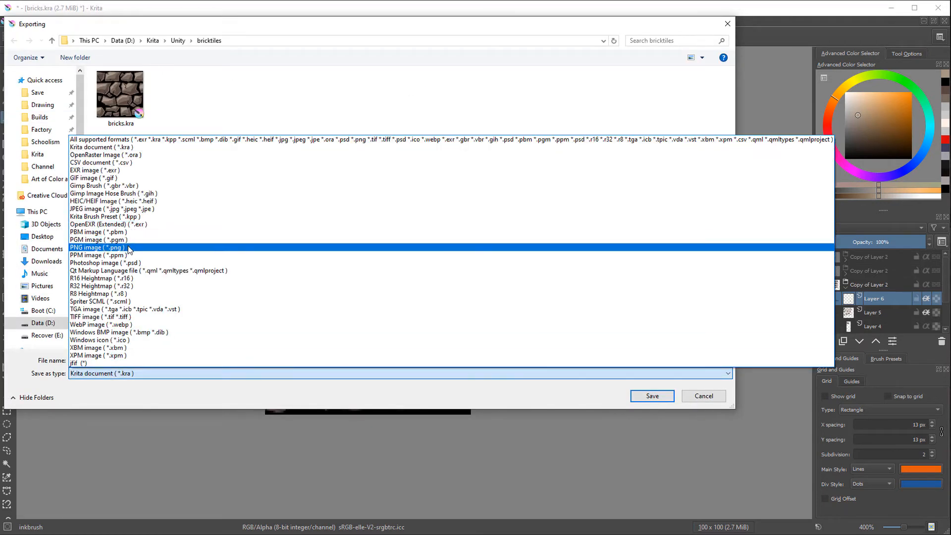
# - Export the tile as PNG file bricks01.png with default PNG options
pyautogui.click(97, 246)
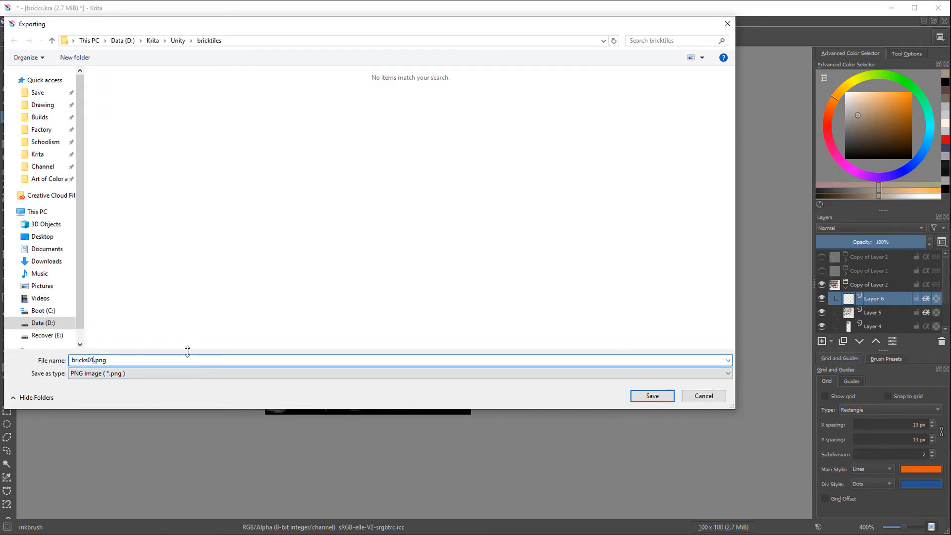
pyautogui.click(652, 395)
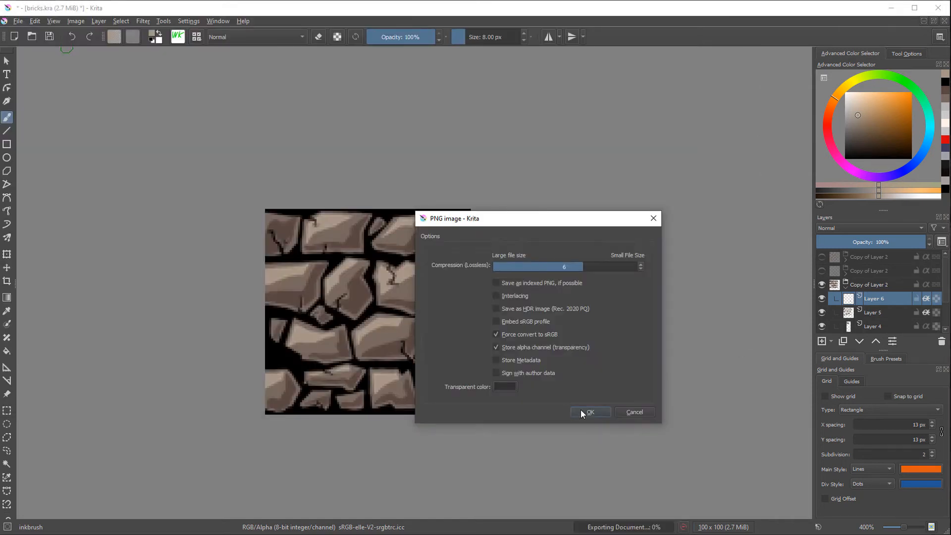
pyautogui.click(589, 412)
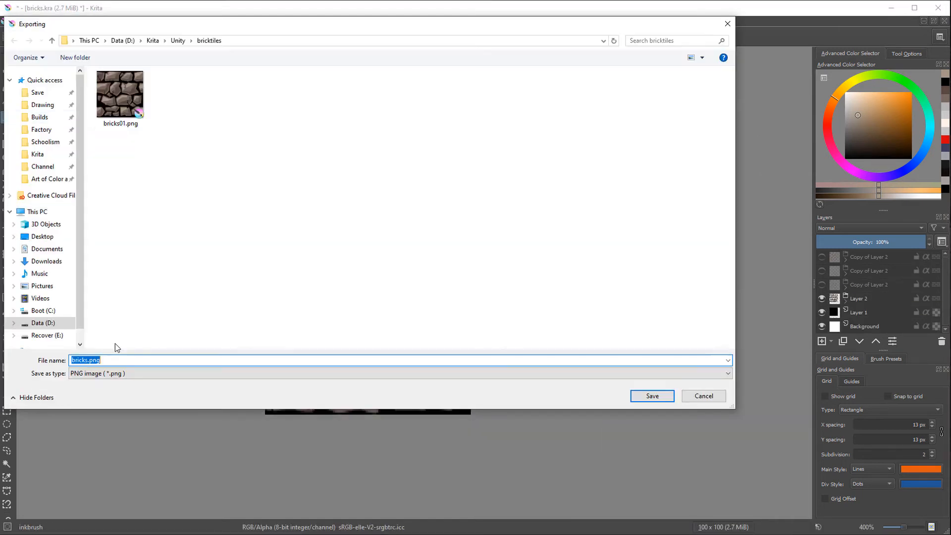
# - Export the next variant as bricks02.png
pyautogui.click(651, 396)
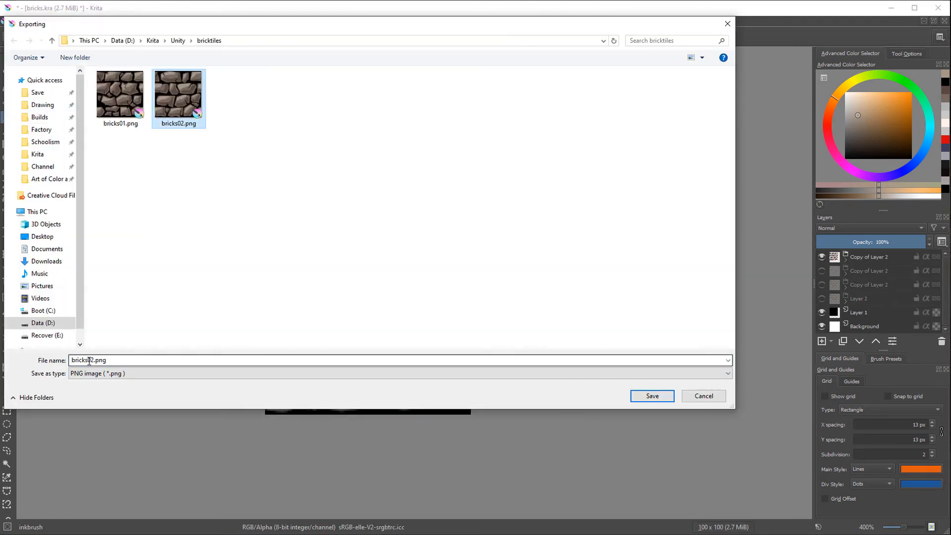
pyautogui.click(652, 396)
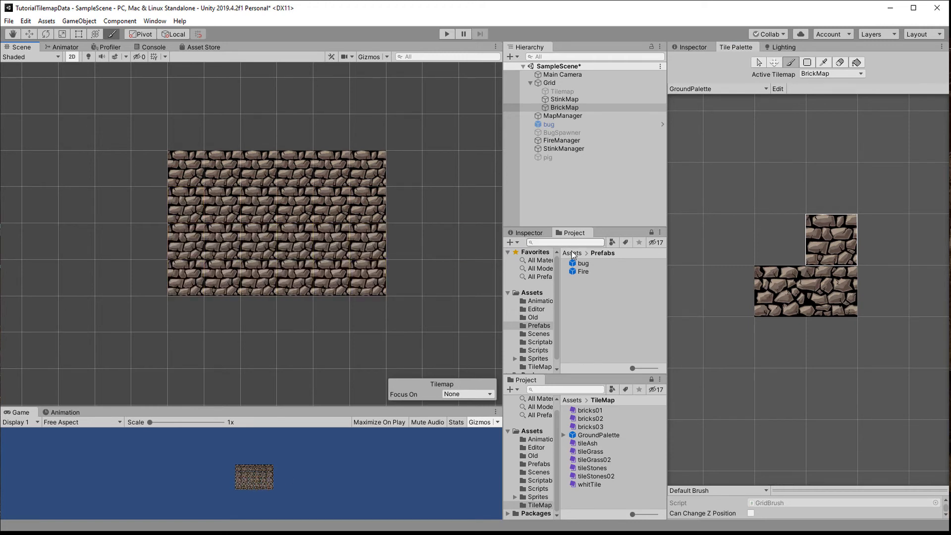
# - Pick a brick tile from the Tile Palette, brush it into the scene and box-fill a large rectangular wall
pyautogui.click(185, 246)
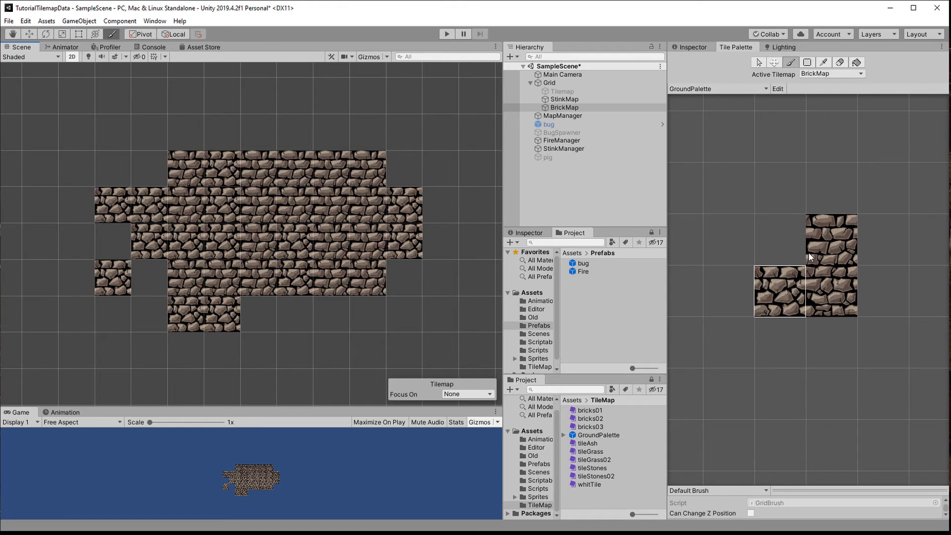
pyautogui.click(257, 280)
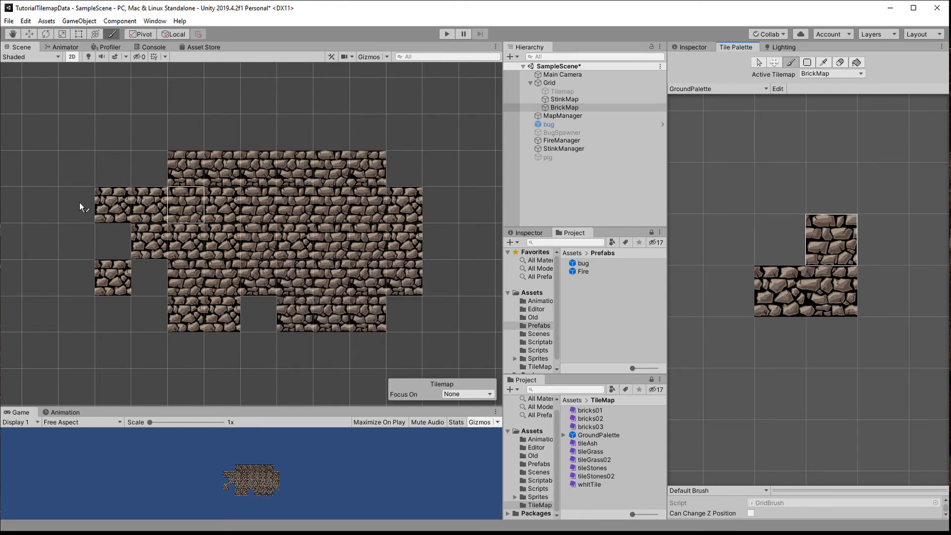
pyautogui.click(246, 314)
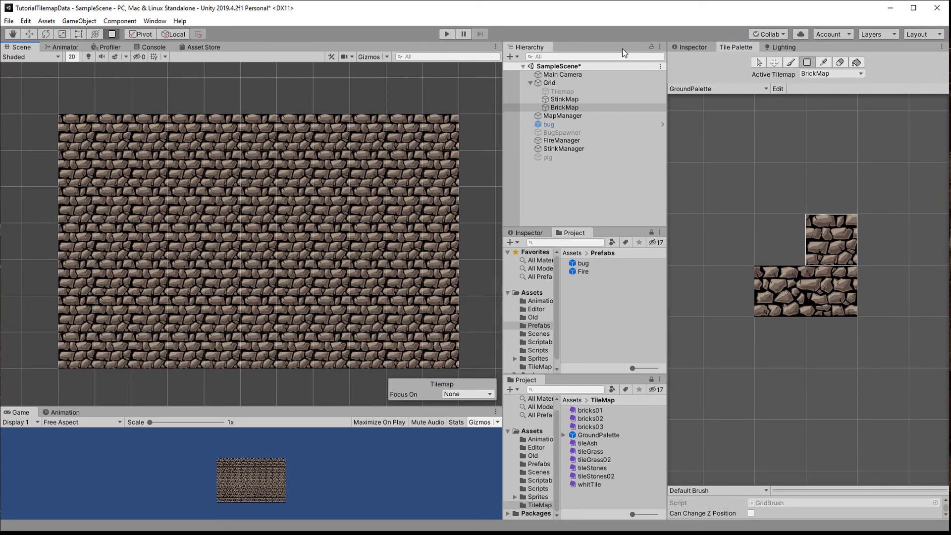
# - On MapManager, weight the brick tile frequencies 5, 5 and 1 and regenerate the wall
pyautogui.click(563, 107)
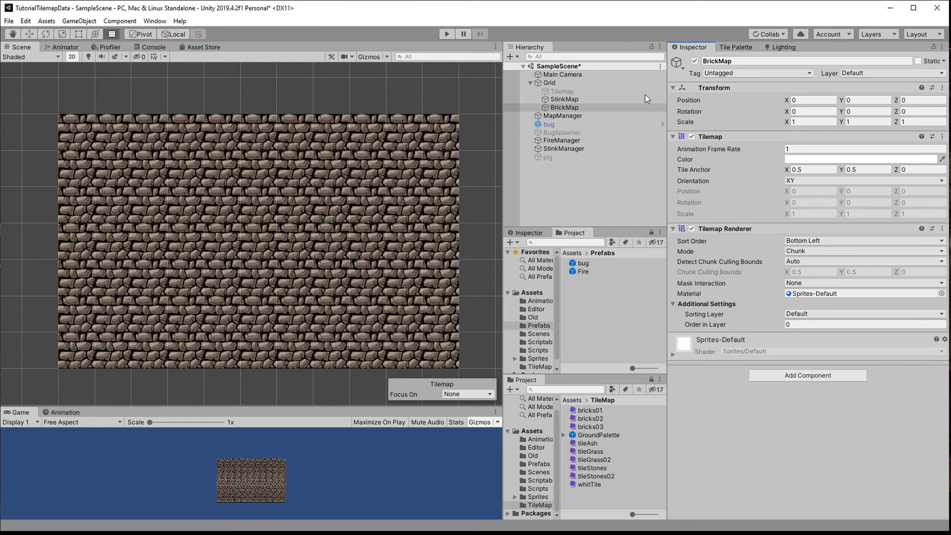
pyautogui.click(563, 115)
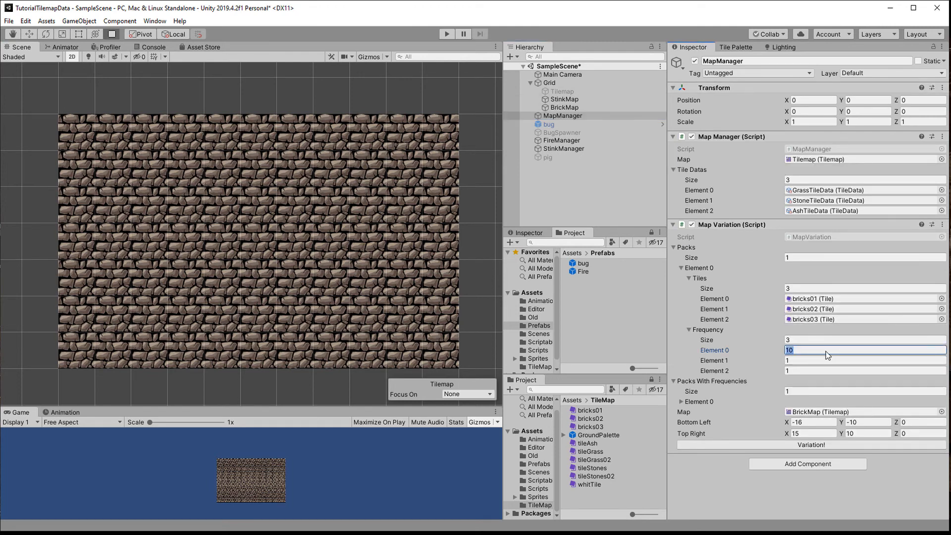
pyautogui.write('1')
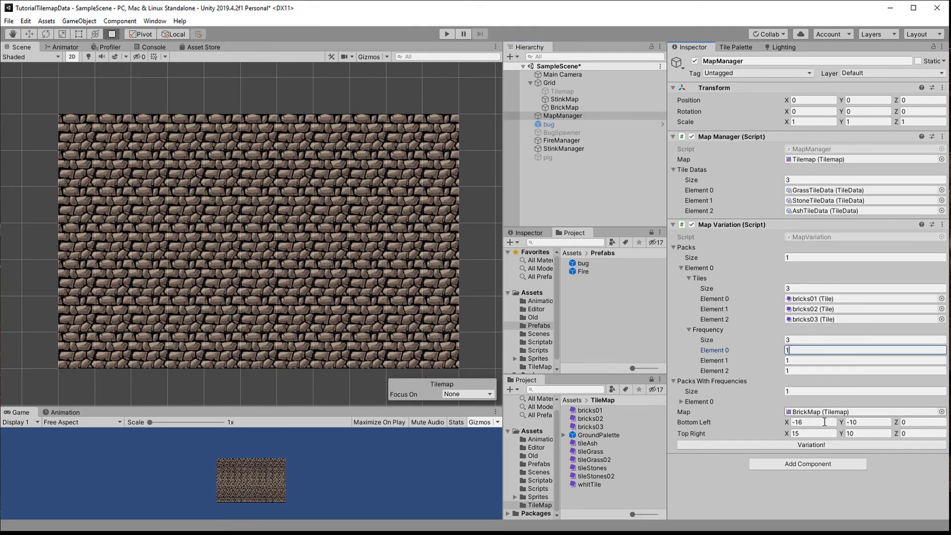
pyautogui.click(809, 445)
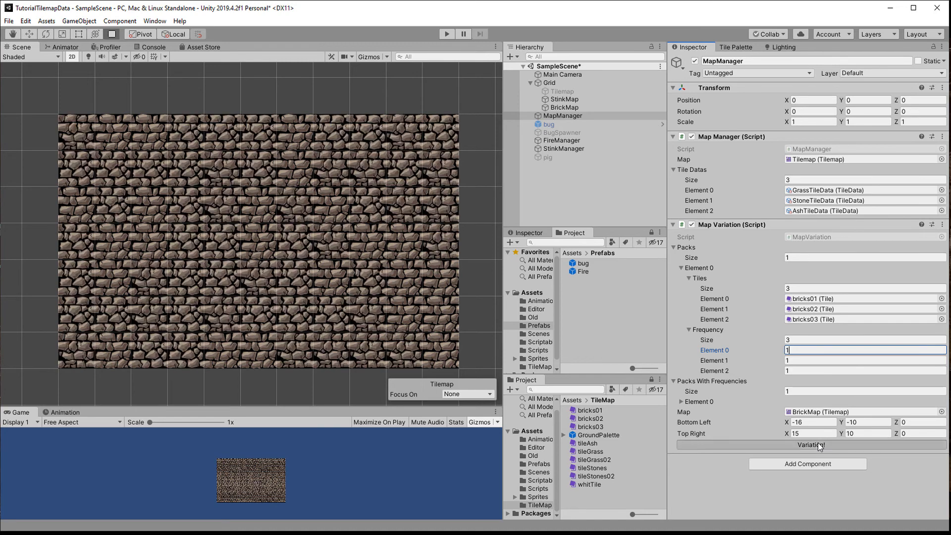
pyautogui.click(810, 445)
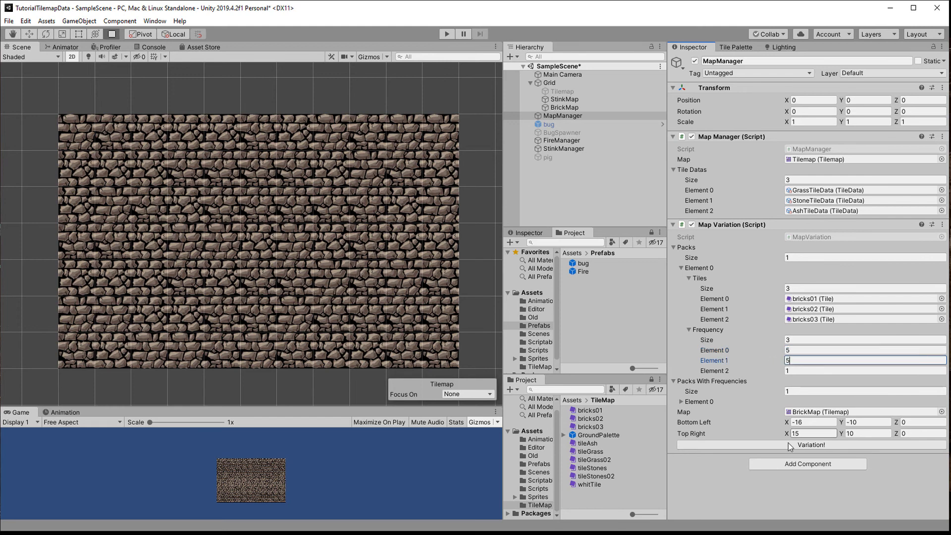
# - Regenerate the brick variation several times with the Variation! button to get a varied wall
pyautogui.click(807, 445)
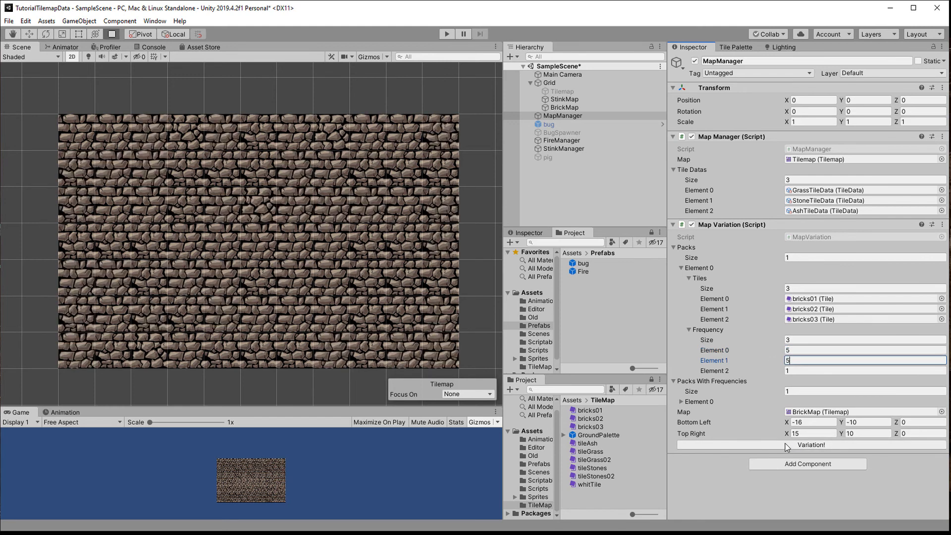
pyautogui.click(810, 445)
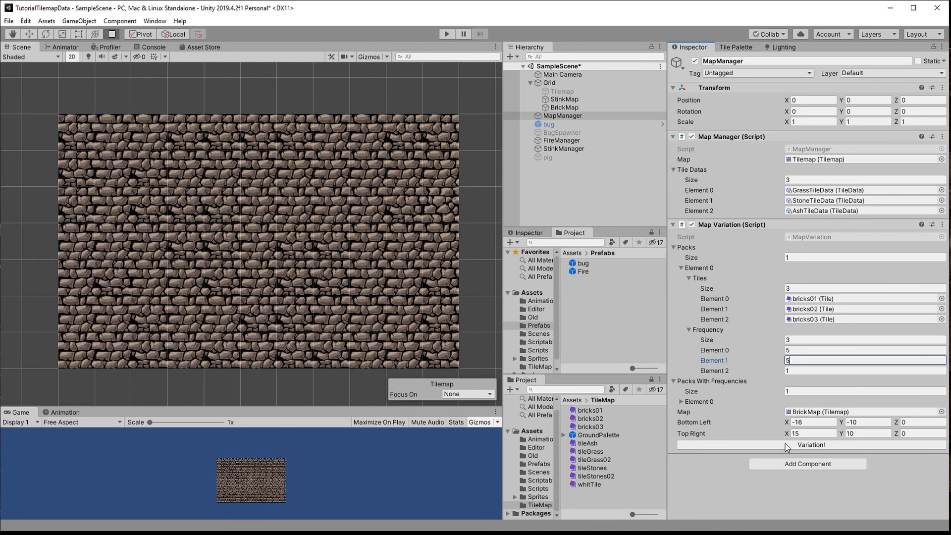
pyautogui.click(809, 444)
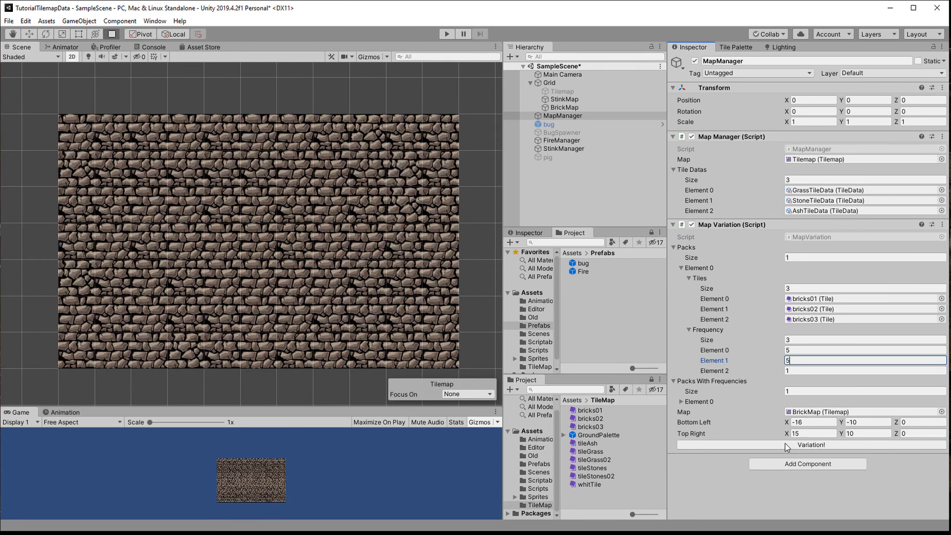
pyautogui.click(807, 445)
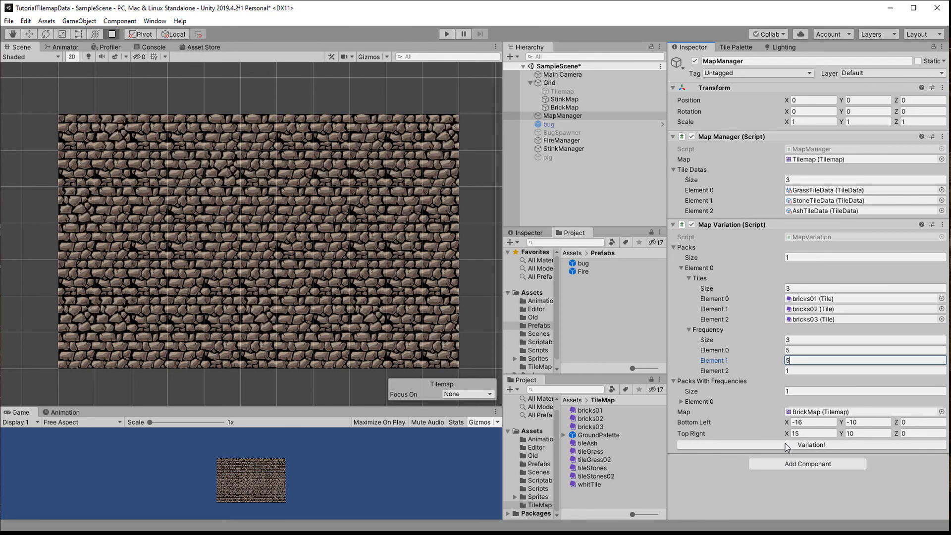